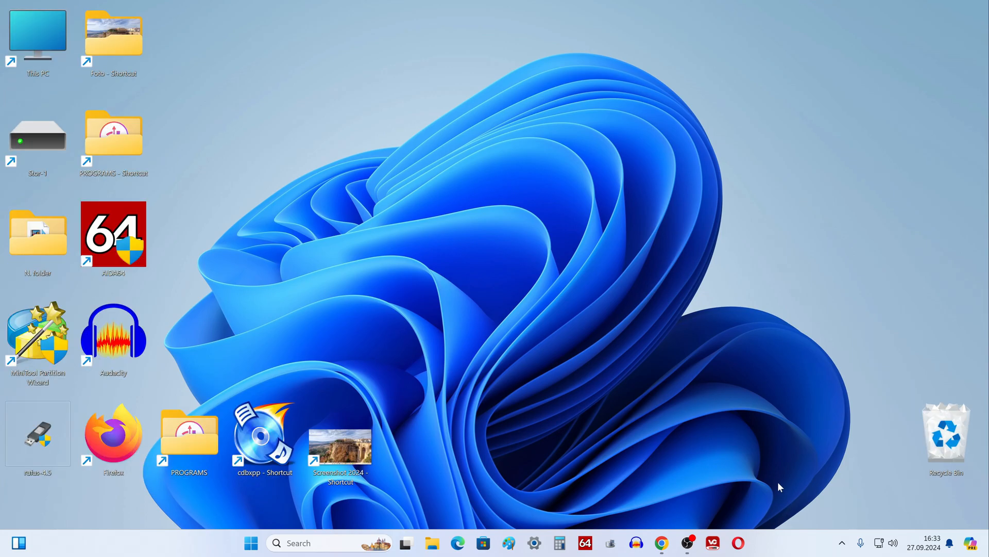
mouse_move(191, 381)
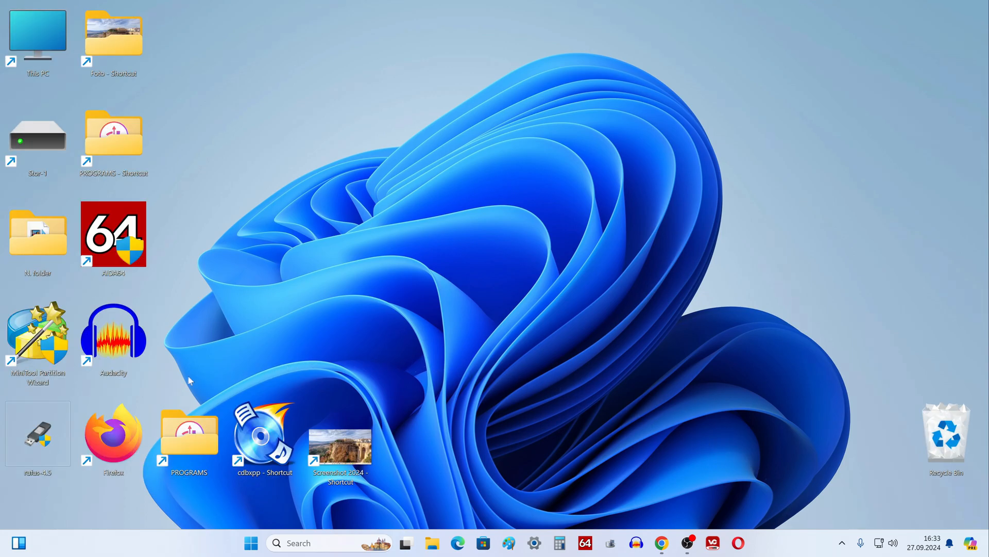
mouse_move(186, 380)
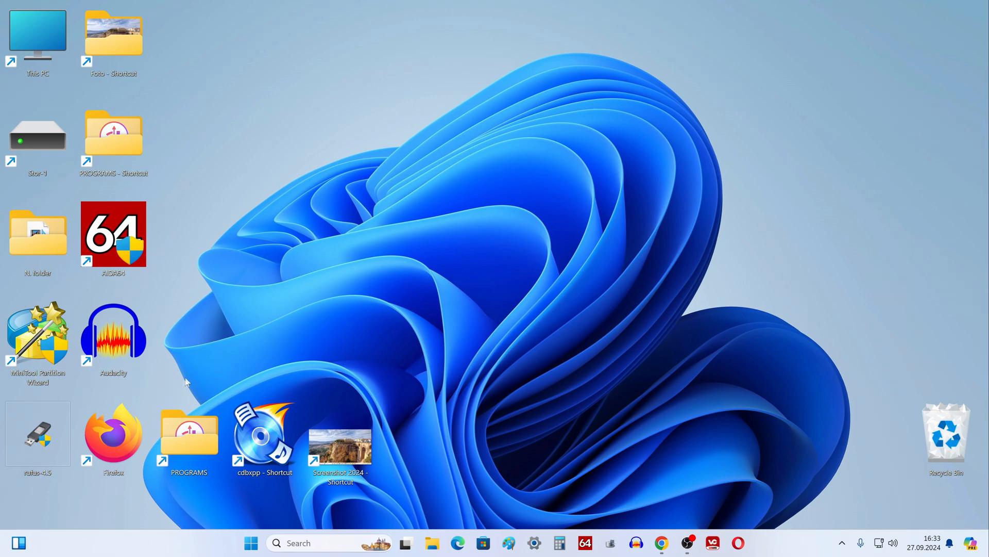
mouse_move(858, 449)
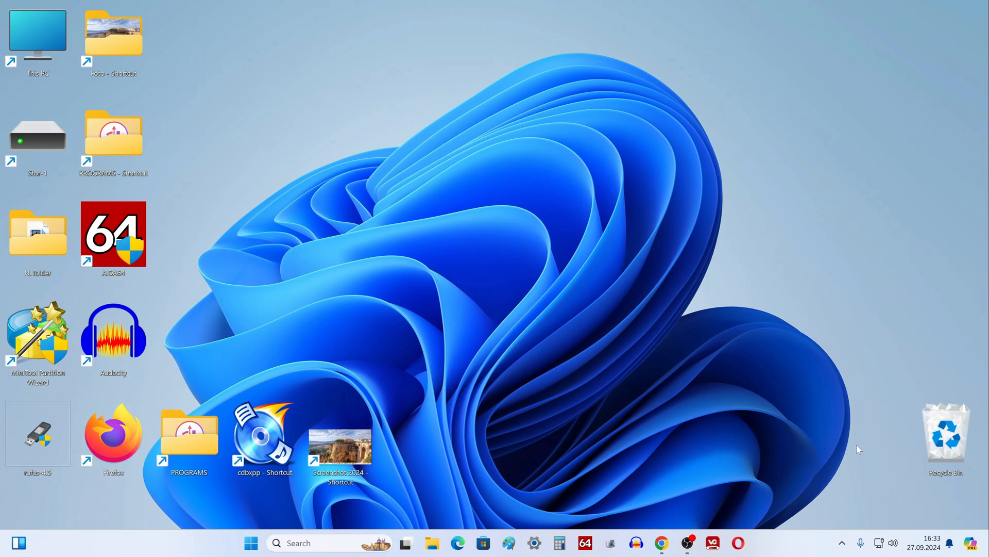
mouse_move(864, 453)
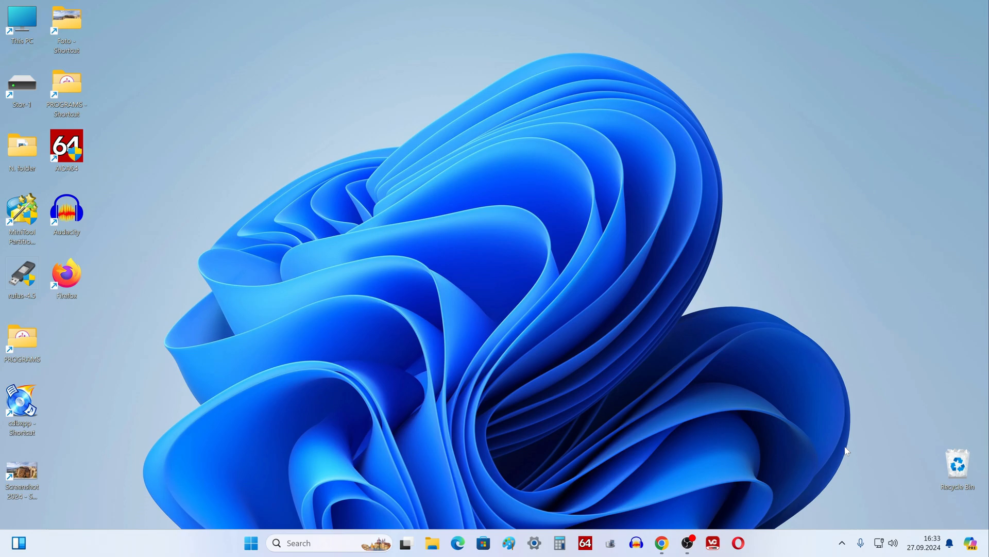
Step: Open winaero.com in Chrome and scroll down to the Get Winaero Tweaker link
click(662, 543)
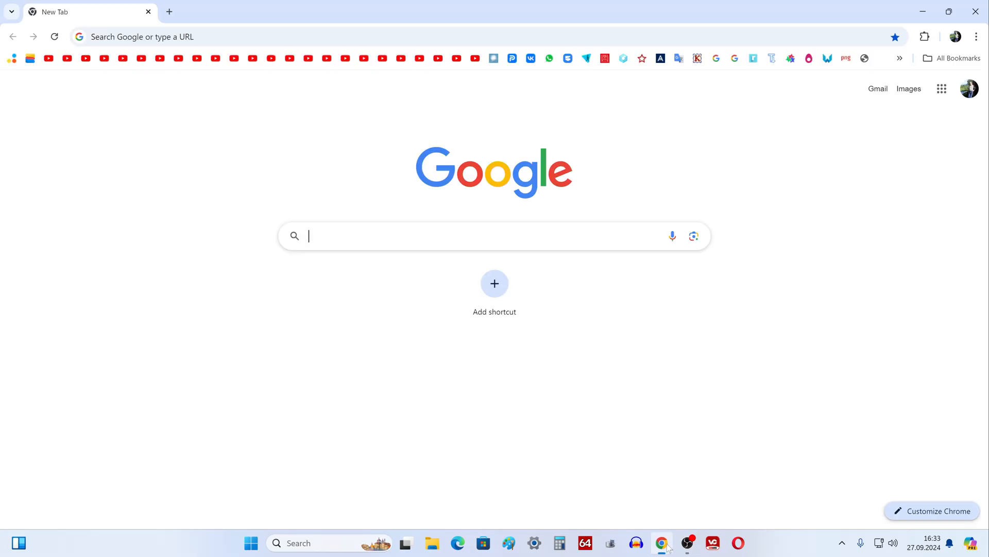
text(winaero.com)
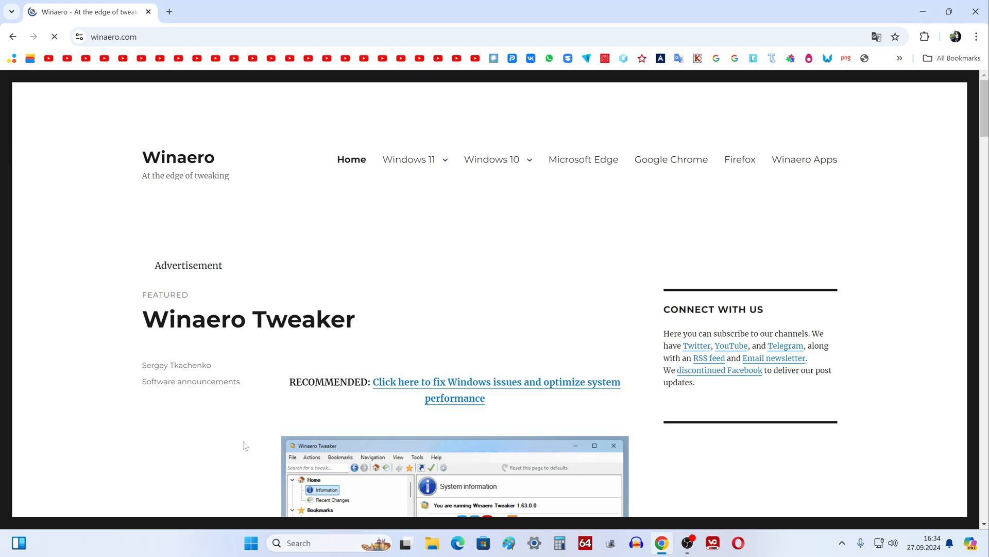
scroll(down, 3)
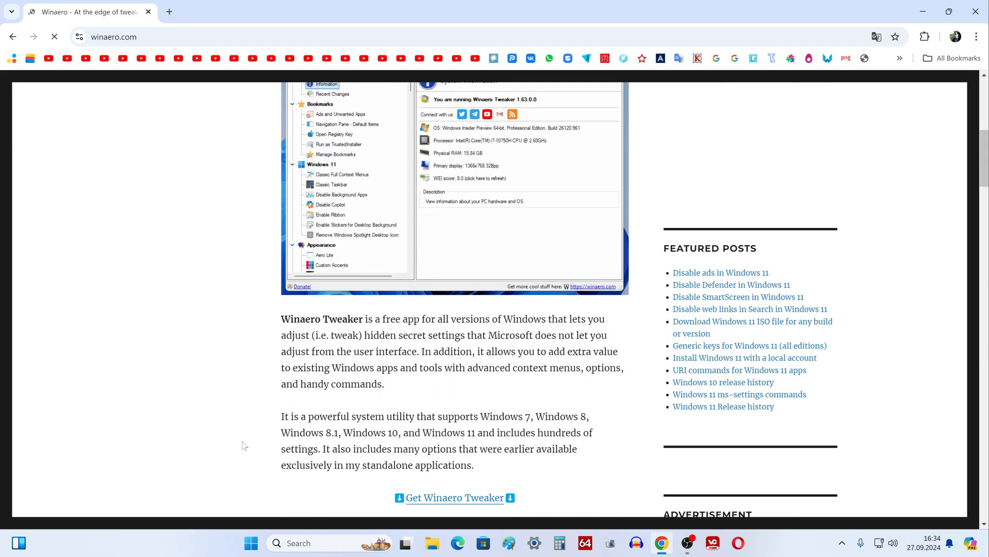
scroll(down, 3)
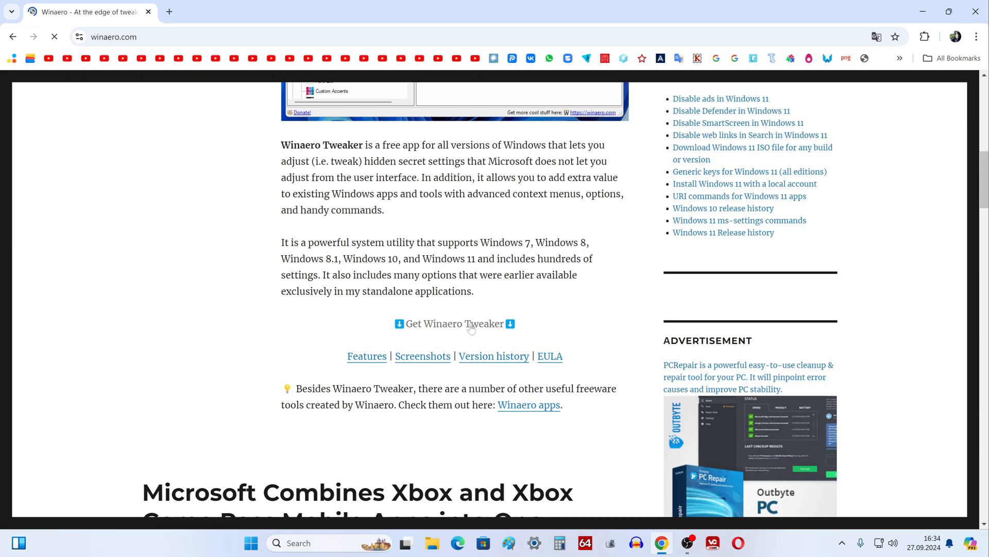
Step: Download the Winaero Tweaker zip from its download page, then close Chrome
click(453, 323)
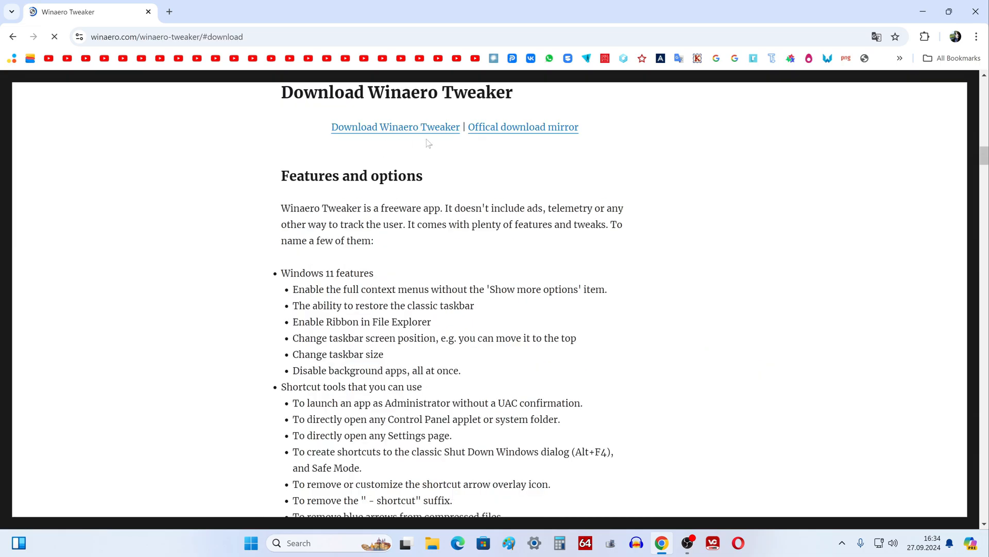
click(395, 127)
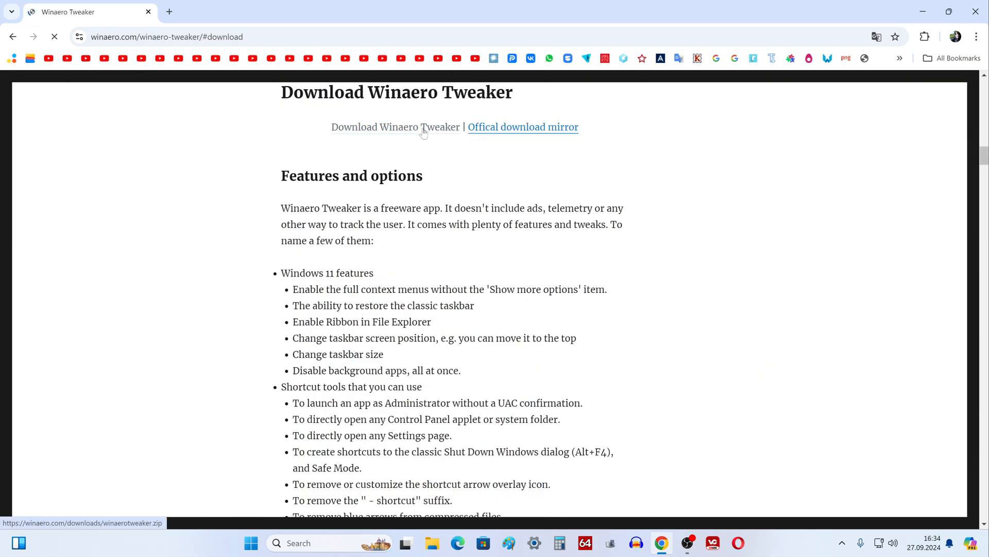
click(396, 127)
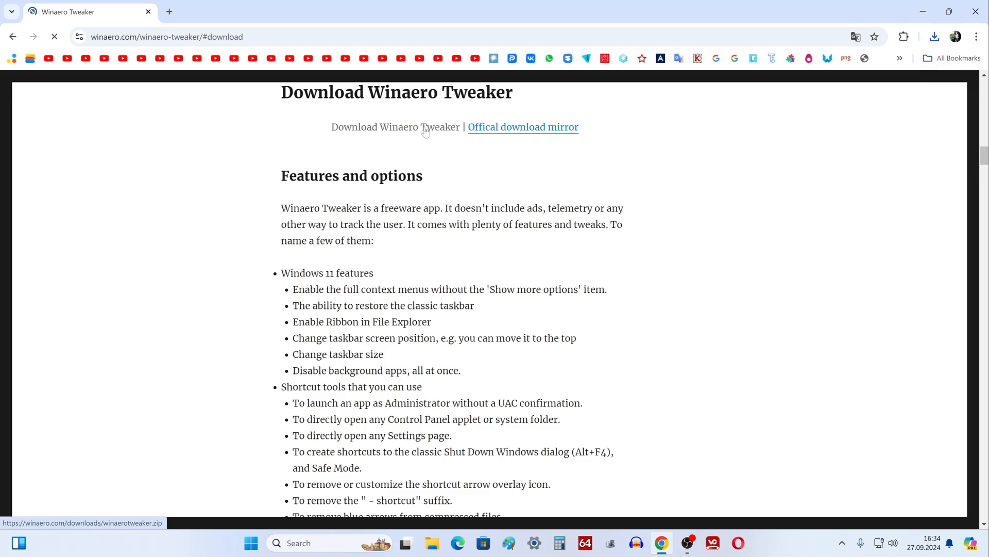
click(395, 127)
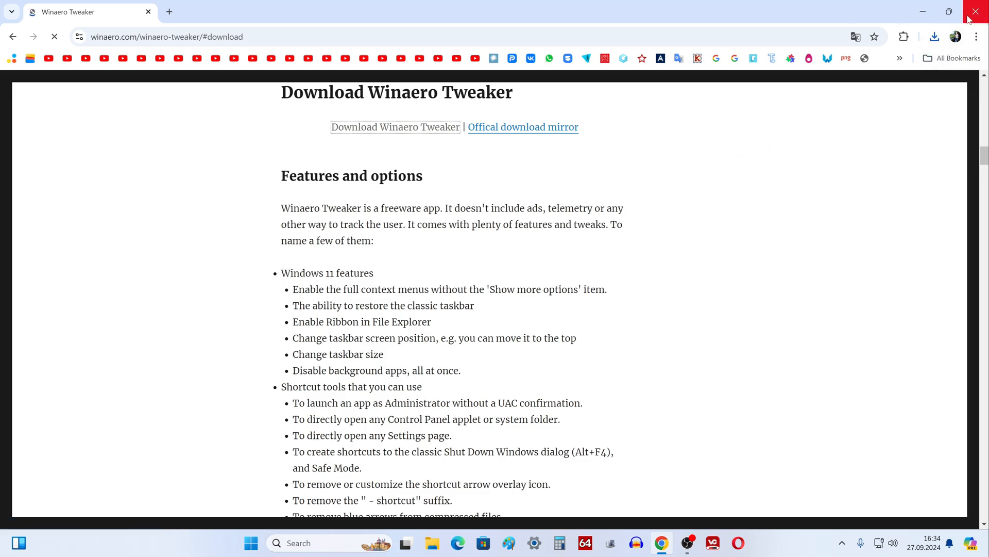
click(975, 11)
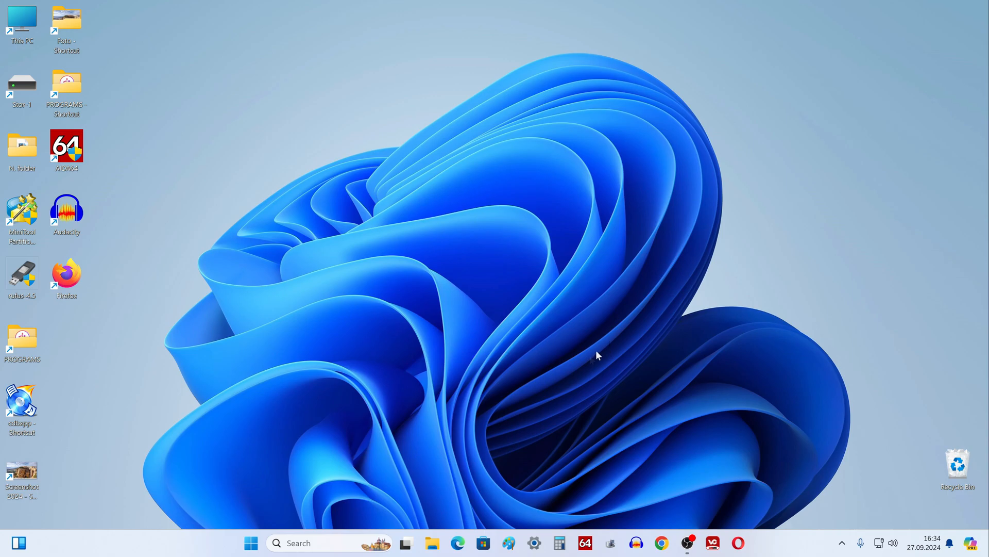
Step: Start Extract All on the winaerotweaker zip in the Downloads folder
click(432, 542)
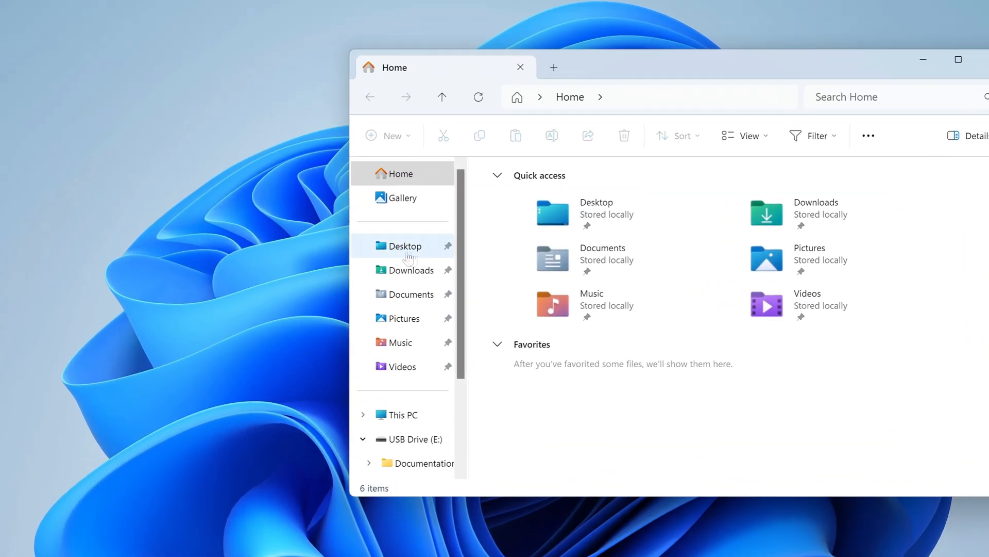
click(410, 269)
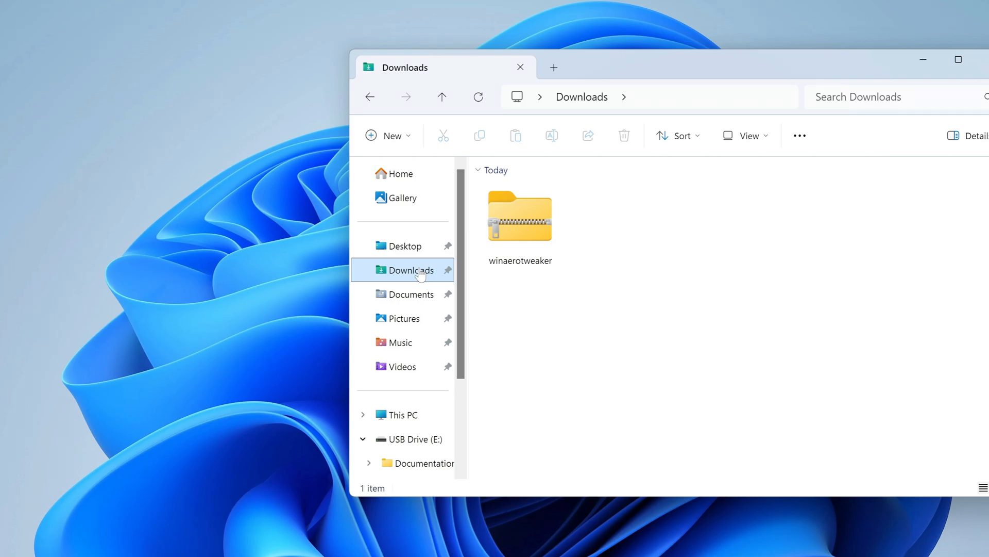
right_click(519, 216)
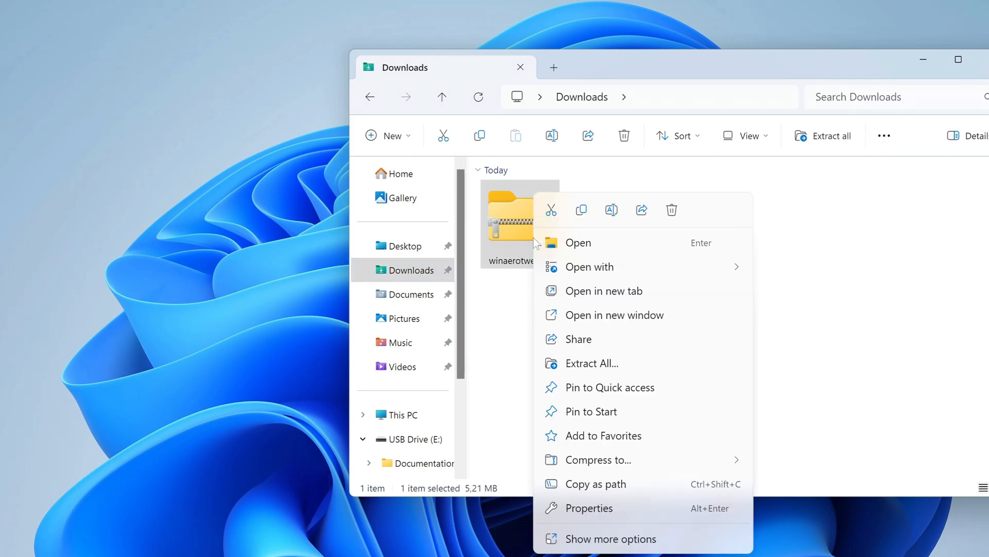
mouse_move(563, 371)
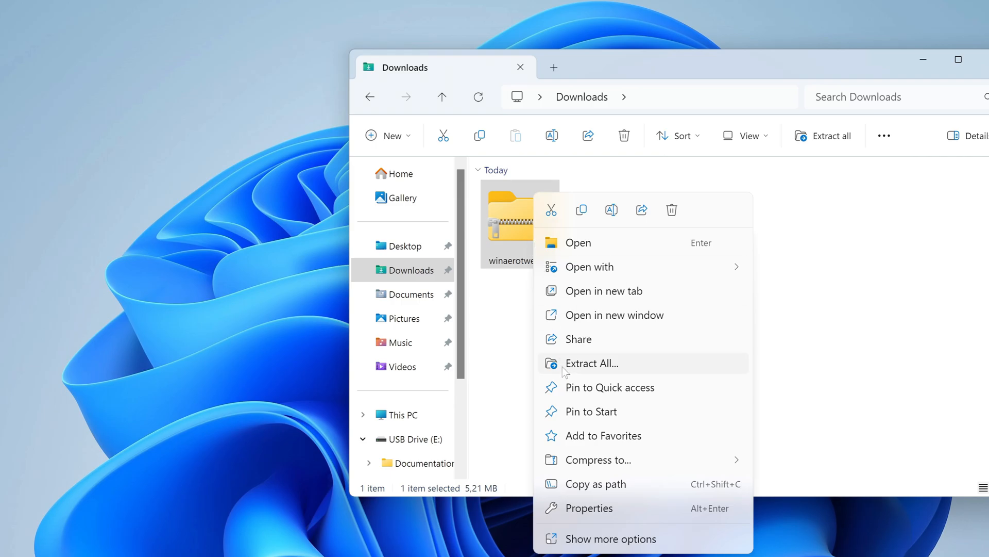
click(591, 363)
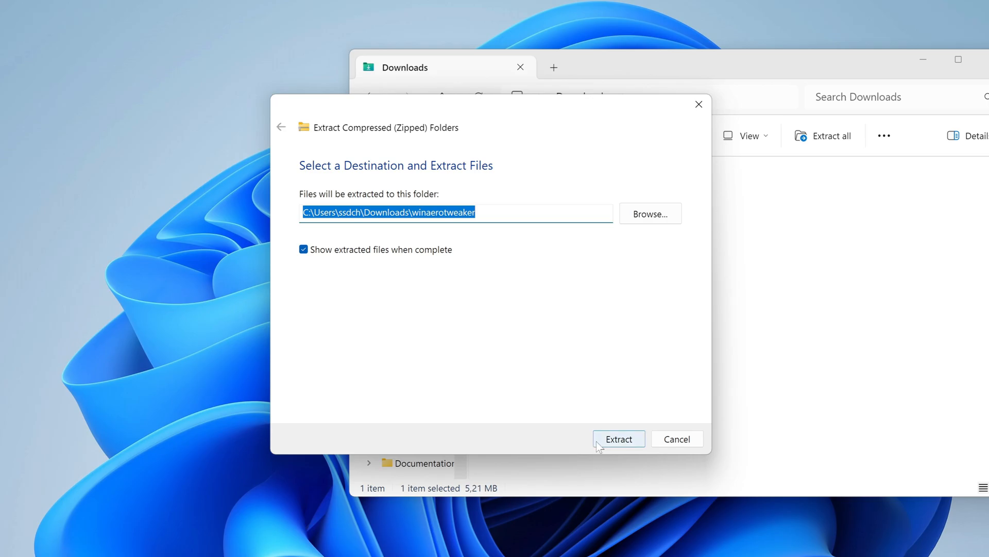
Step: Extract the archive and launch WinaeroTweaker-1.63.0.0-setup from the extracted folder
click(618, 438)
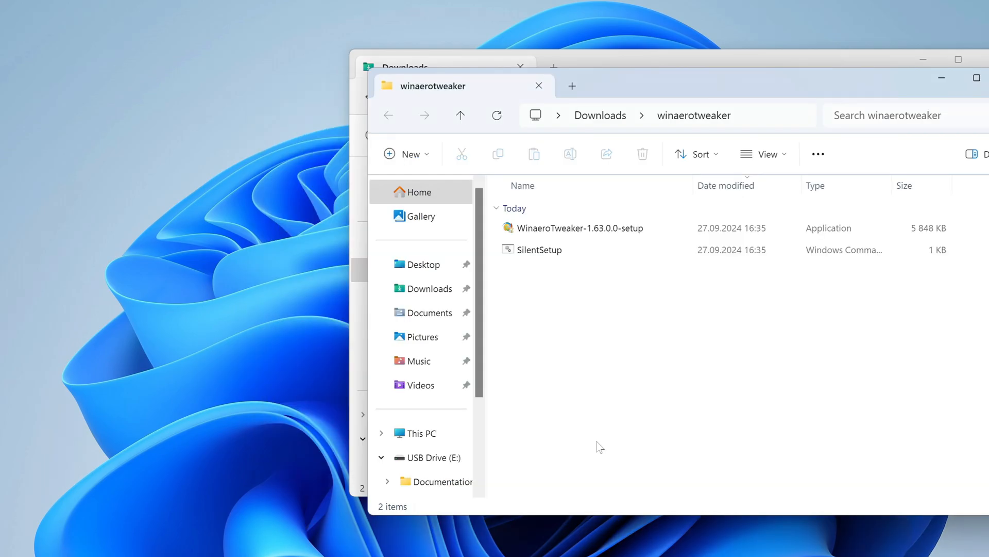
click(578, 228)
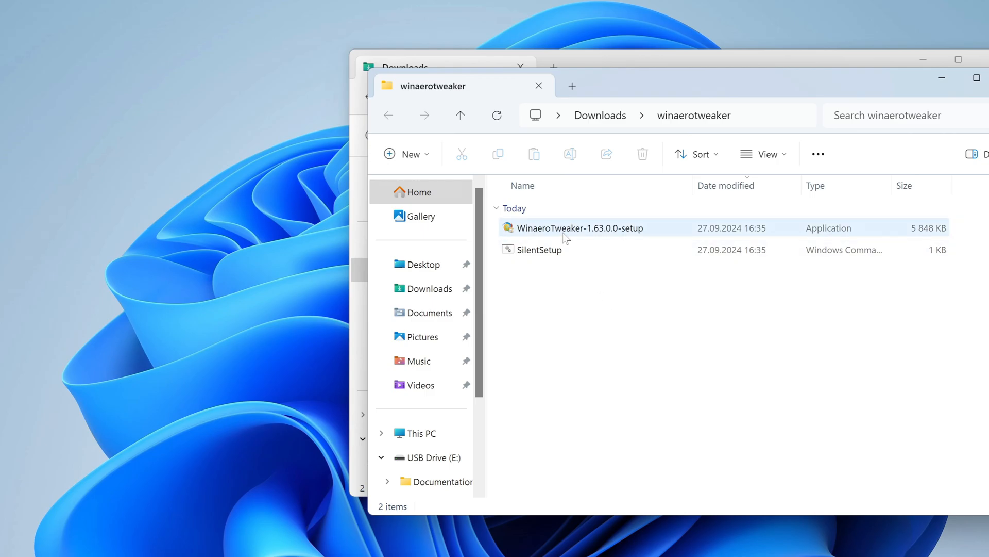
click(580, 227)
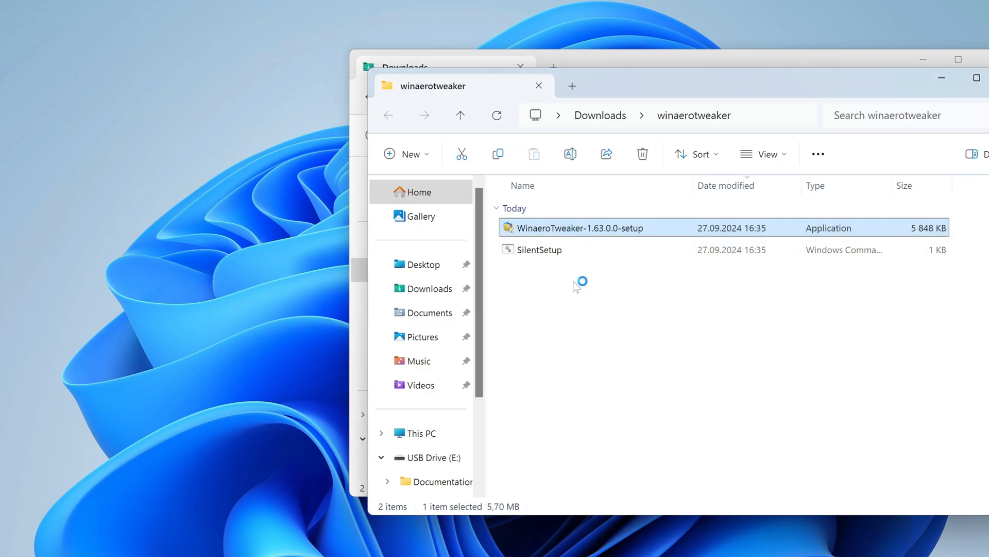
double_click(577, 227)
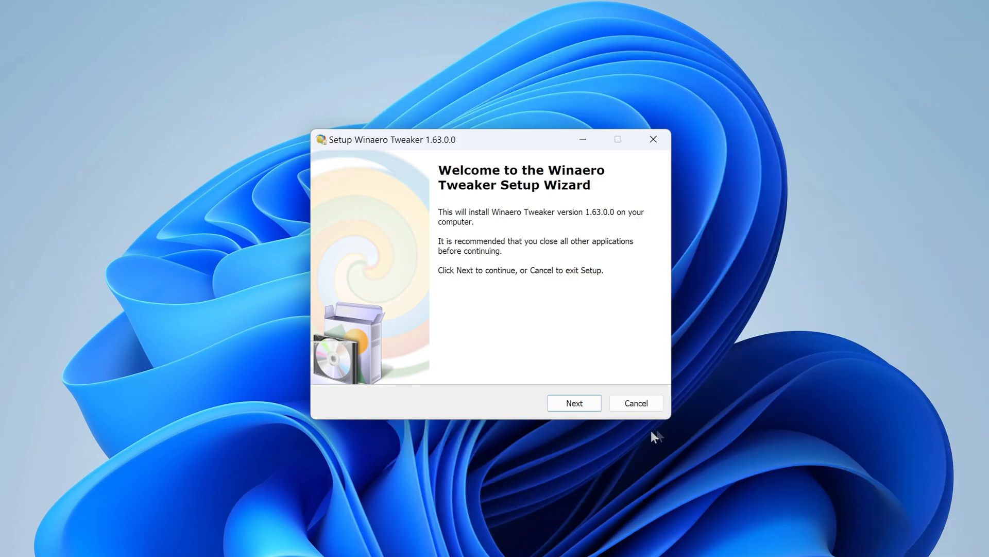
Step: Install Winaero Tweaker 1.63.0.0 in normal mode, accepting the license and default folders
click(573, 402)
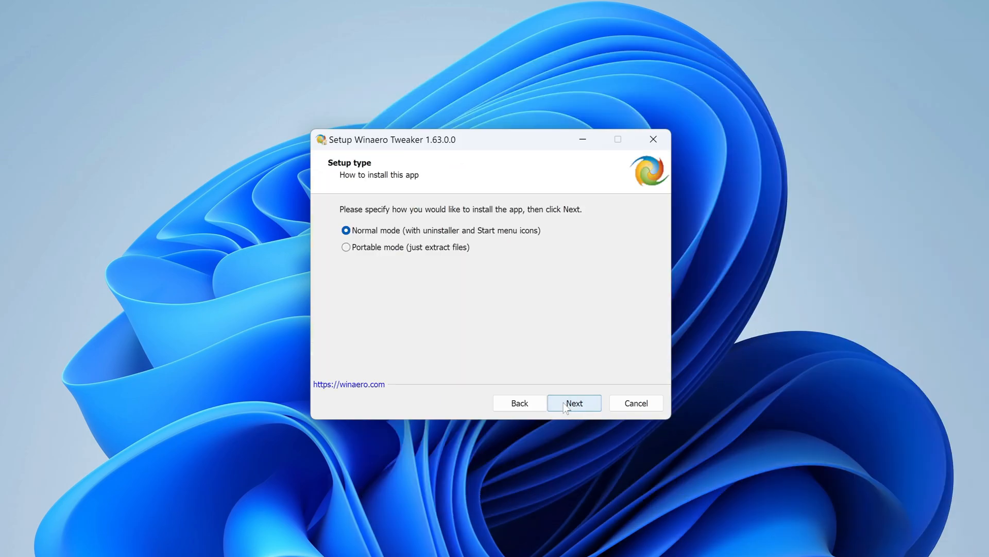
click(573, 403)
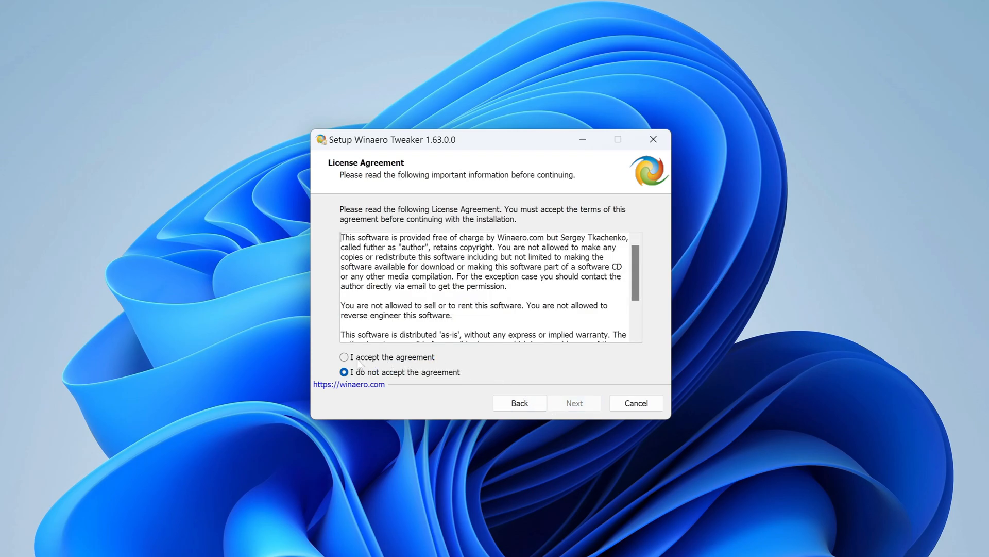
click(343, 357)
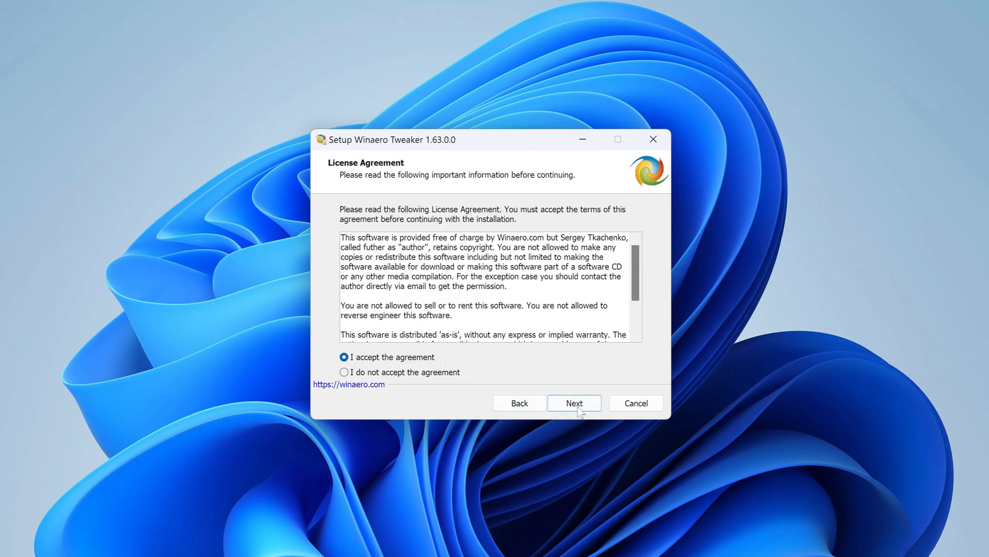
click(573, 403)
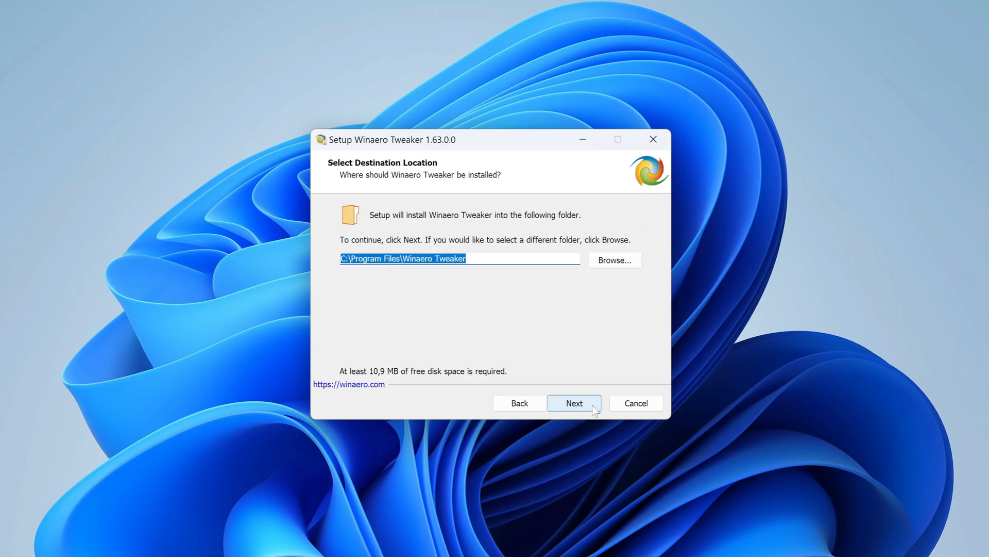
click(573, 402)
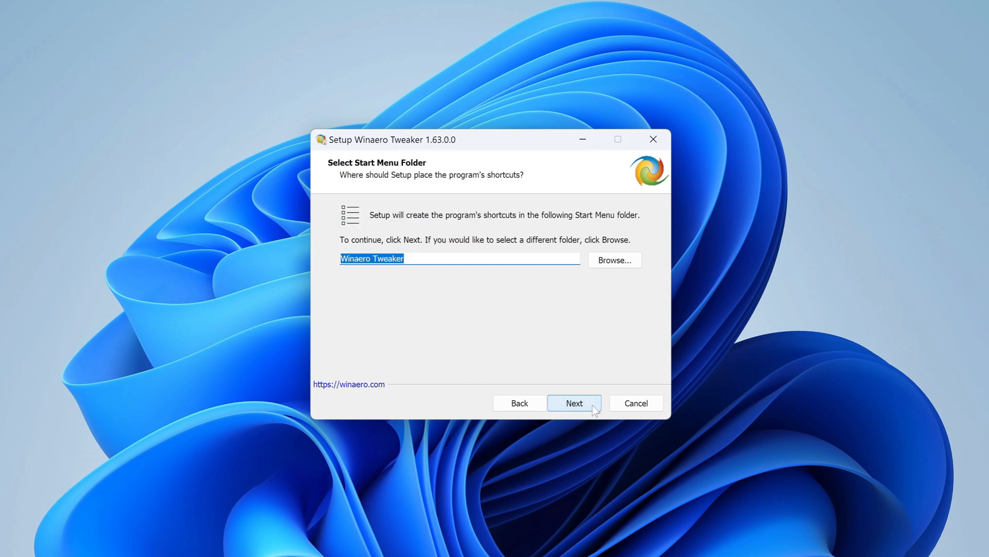
click(573, 403)
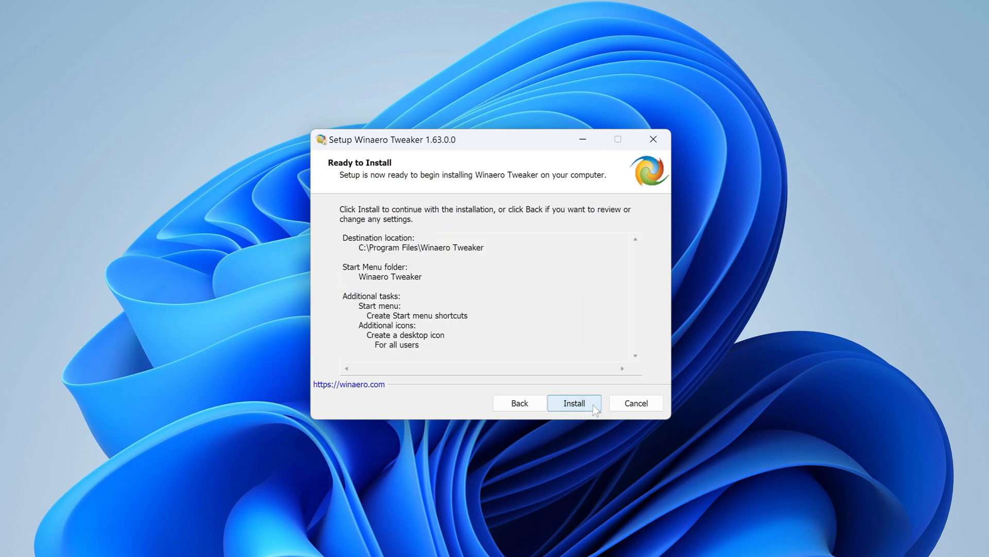
click(573, 403)
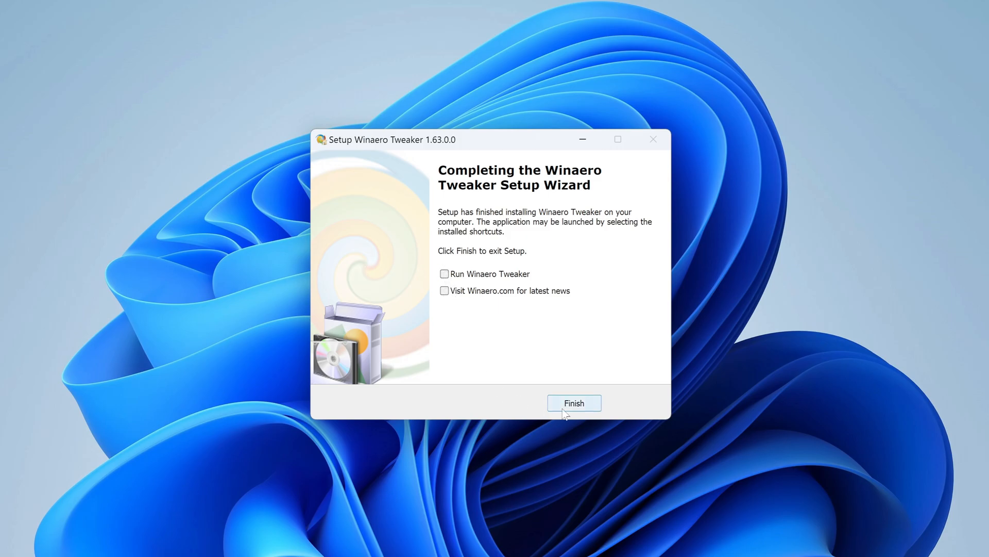
click(573, 402)
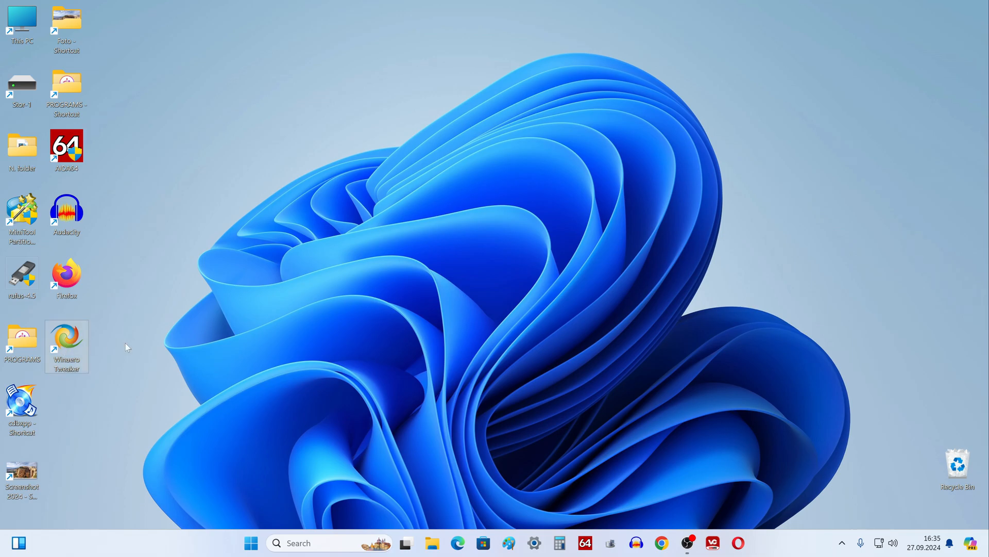
Step: Launch Winaero Tweaker from the desktop and go to Shortcuts > Shortcut Arrow
double_click(67, 340)
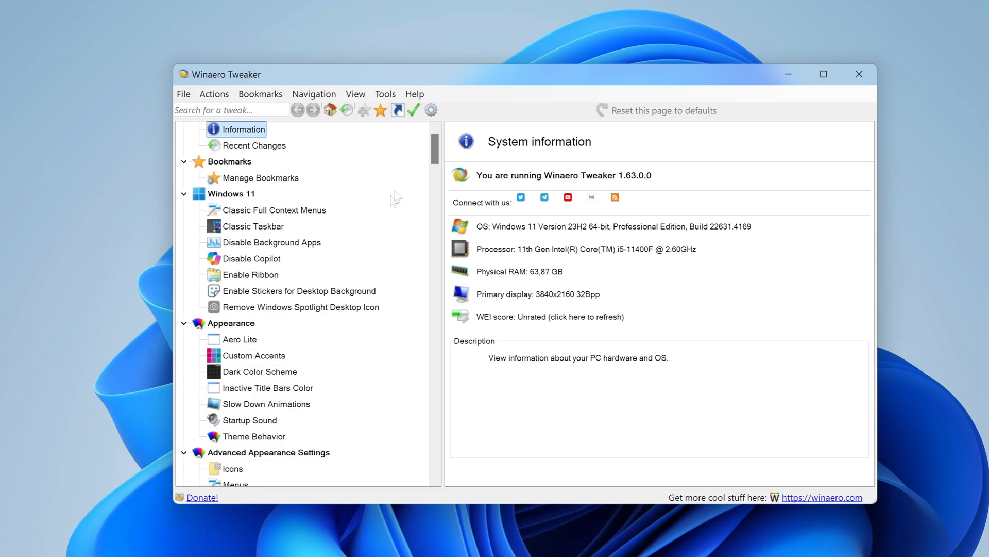
scroll(down, 3)
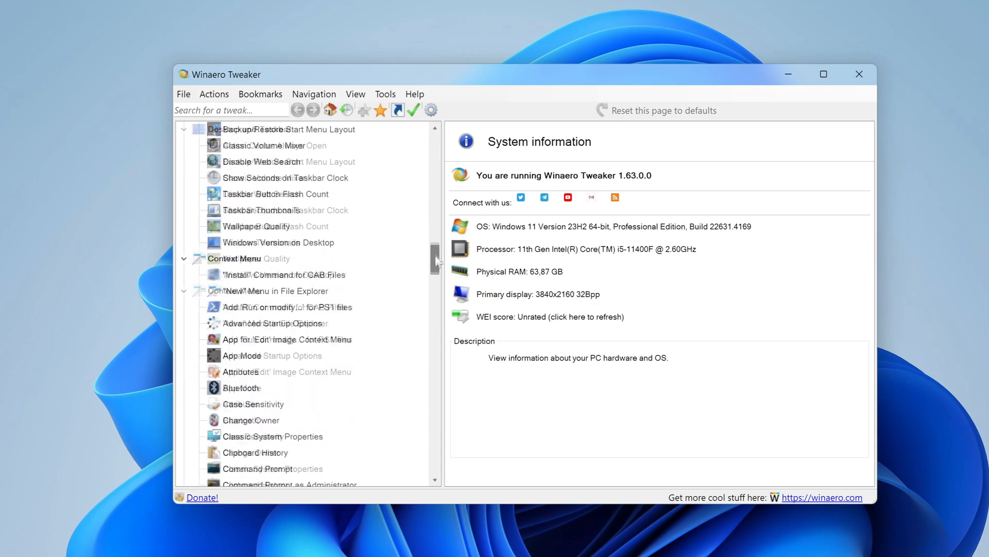
drag(434, 258, 434, 414)
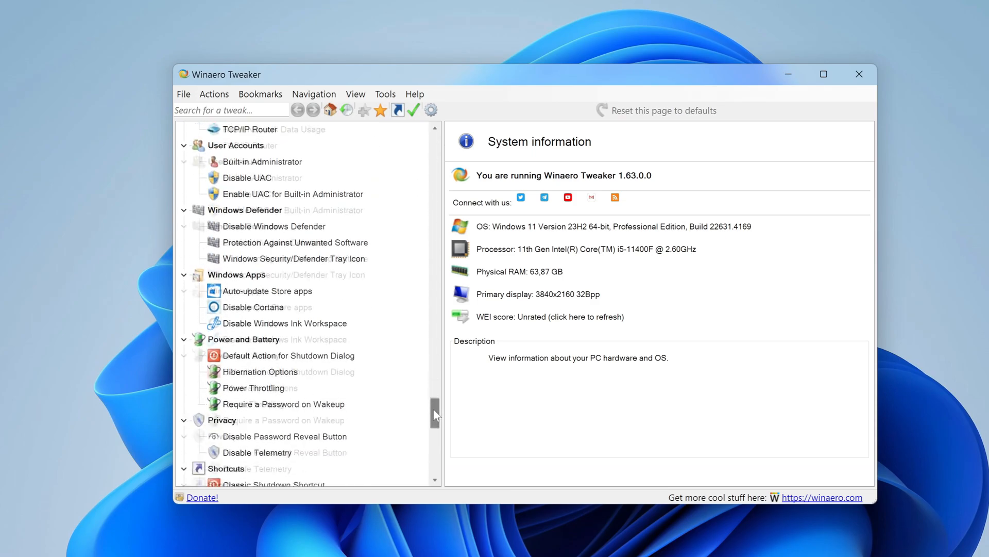
scroll(down, 3)
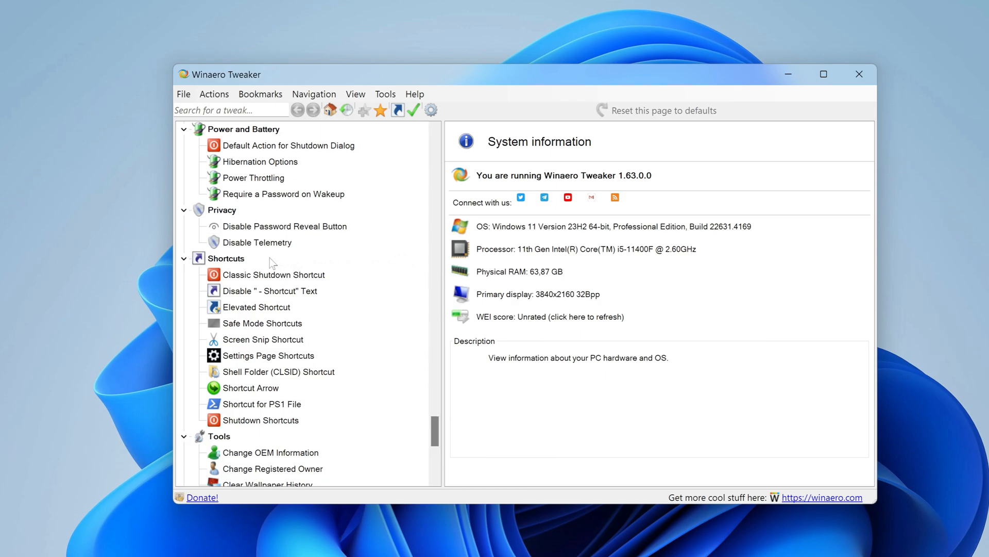
click(225, 259)
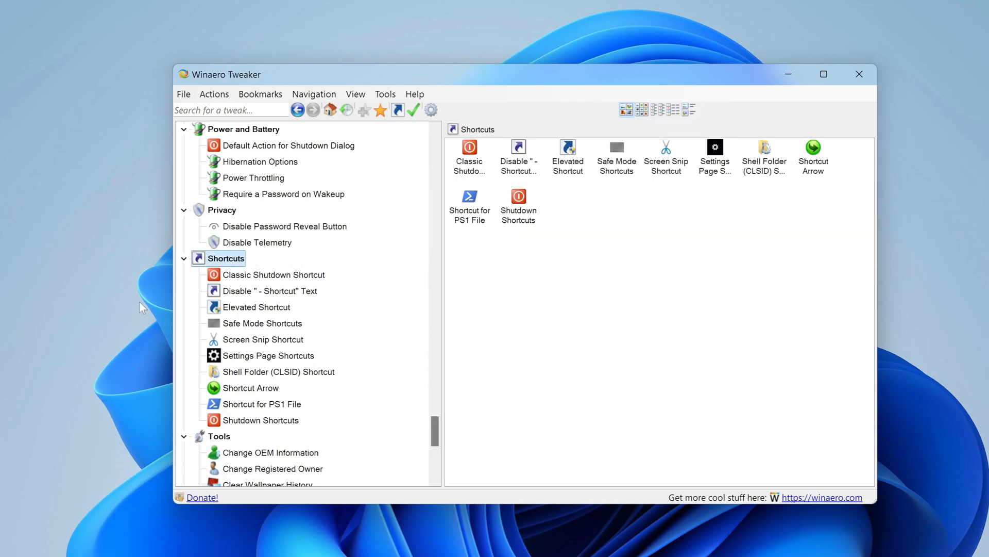
mouse_move(168, 388)
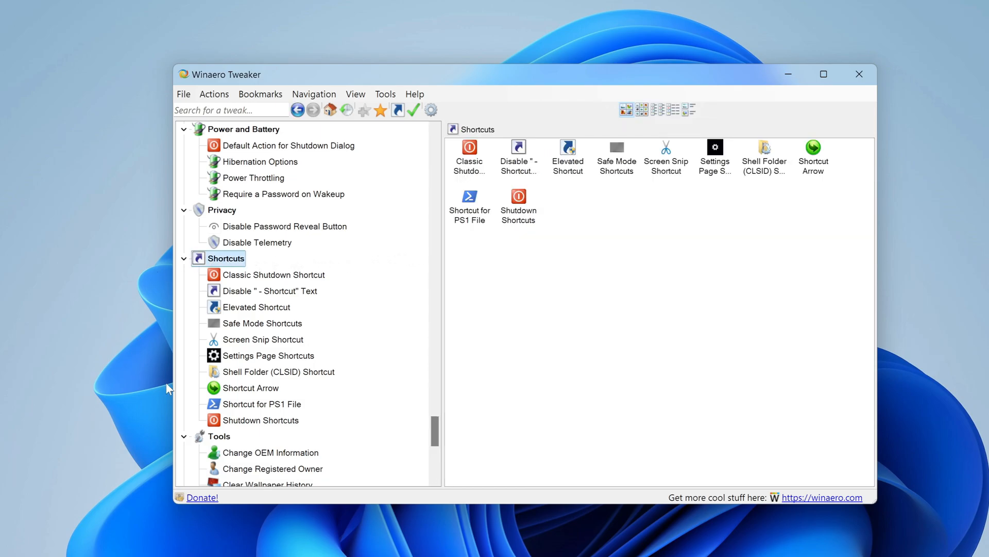
click(251, 387)
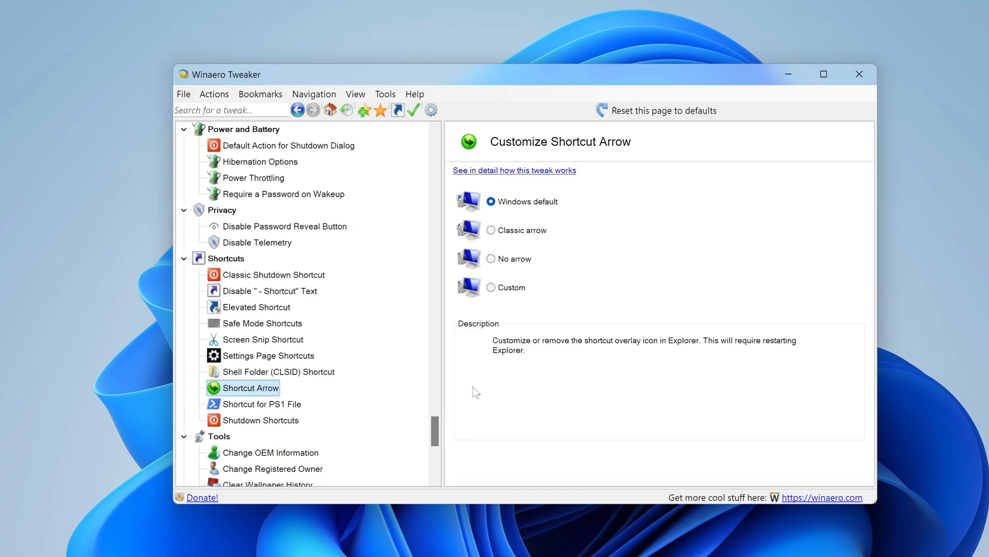
Step: Set shortcut icons to No arrow and restart Explorer to apply it
click(492, 259)
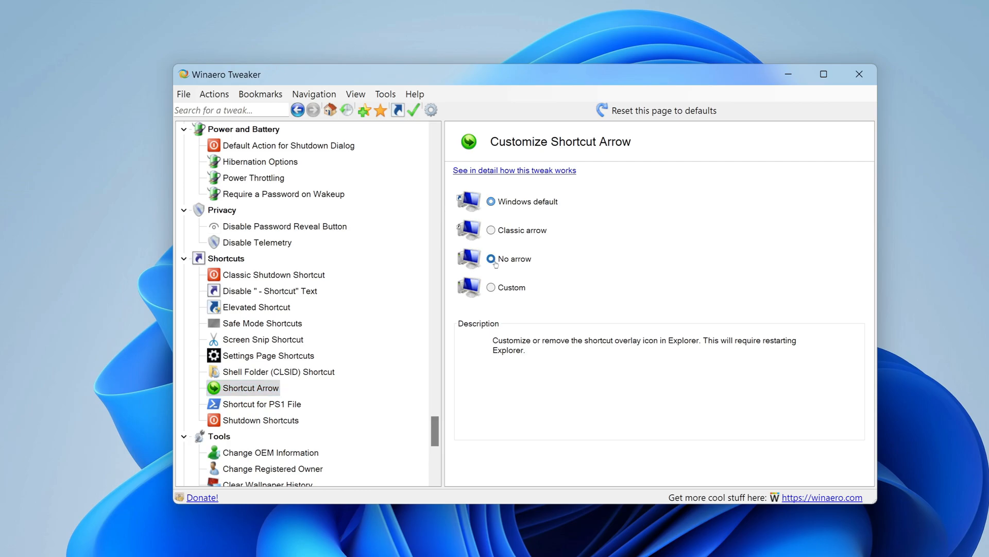
click(490, 259)
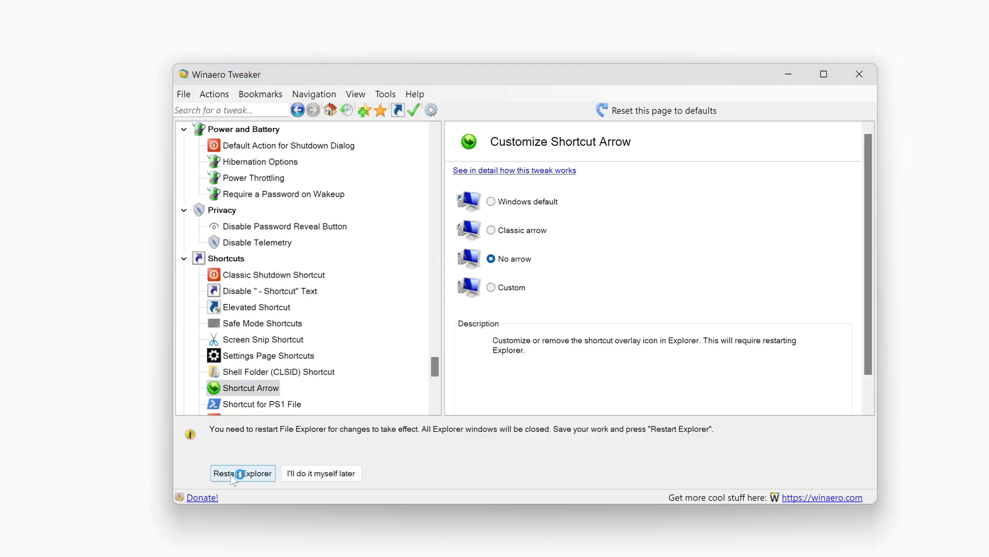
click(242, 473)
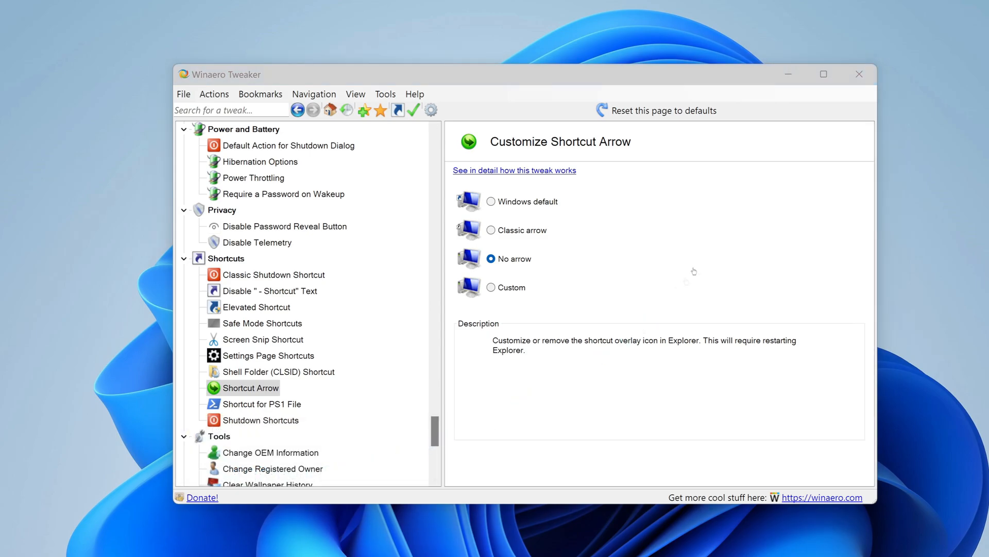
click(858, 74)
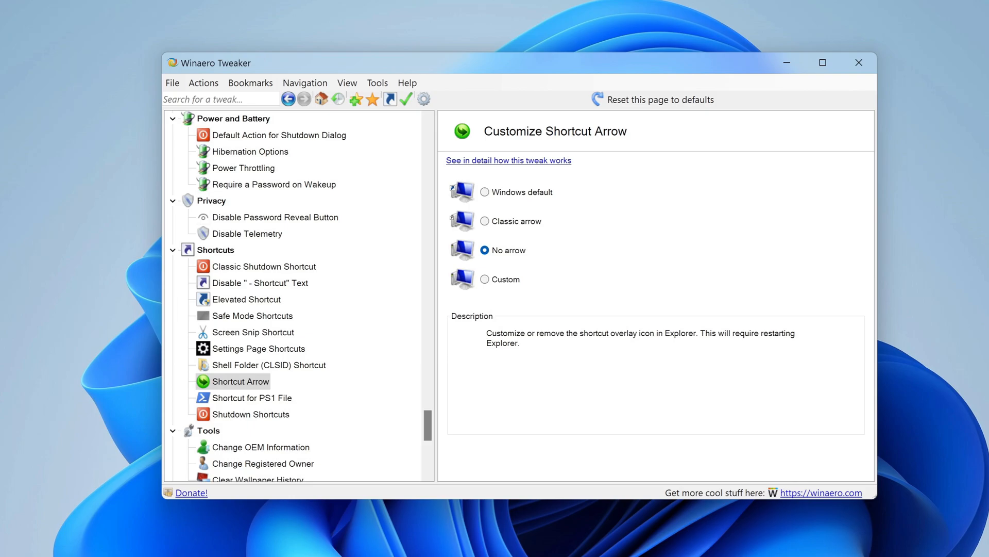
mouse_move(486, 200)
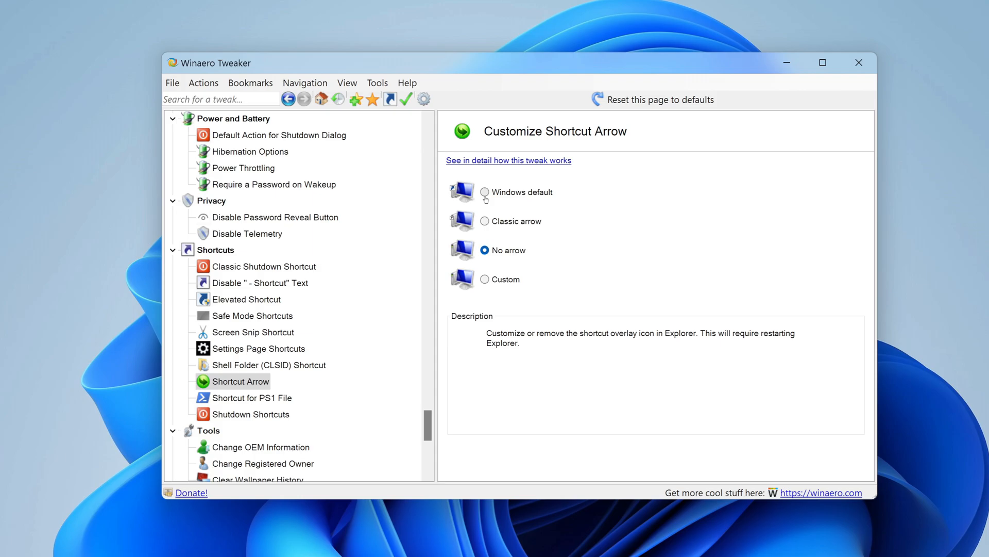
Step: Switch Shortcut Arrow back to the Windows default option and exit Winaero Tweaker
click(484, 192)
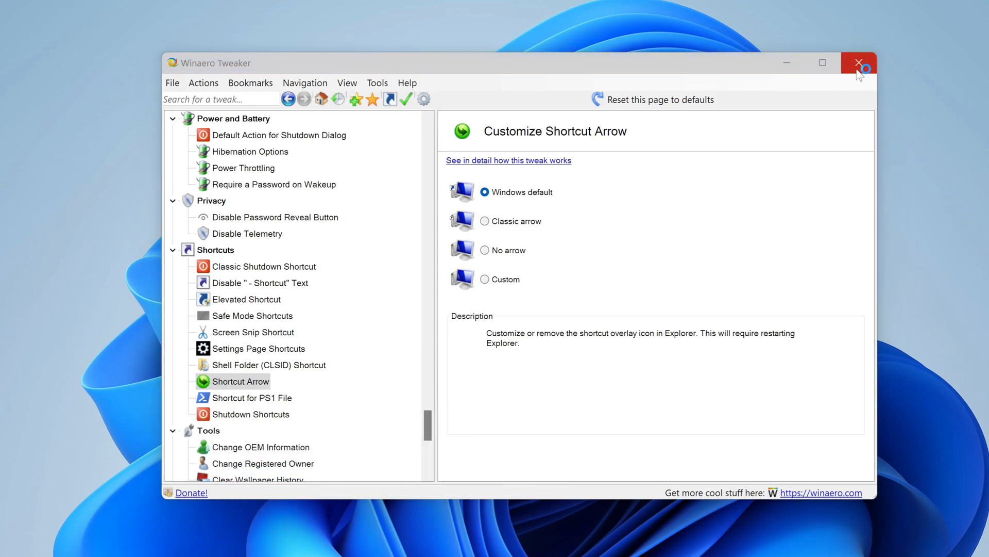
click(858, 63)
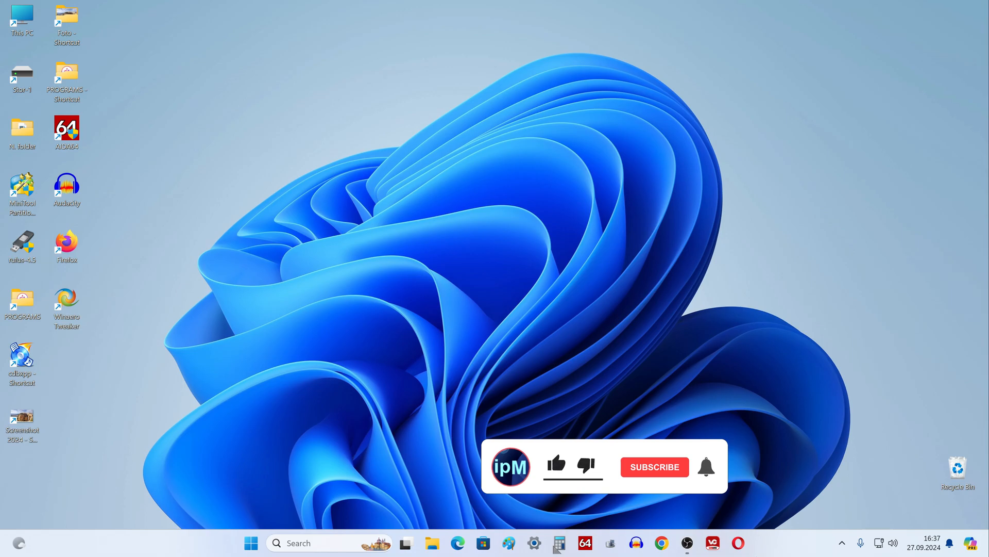
click(556, 465)
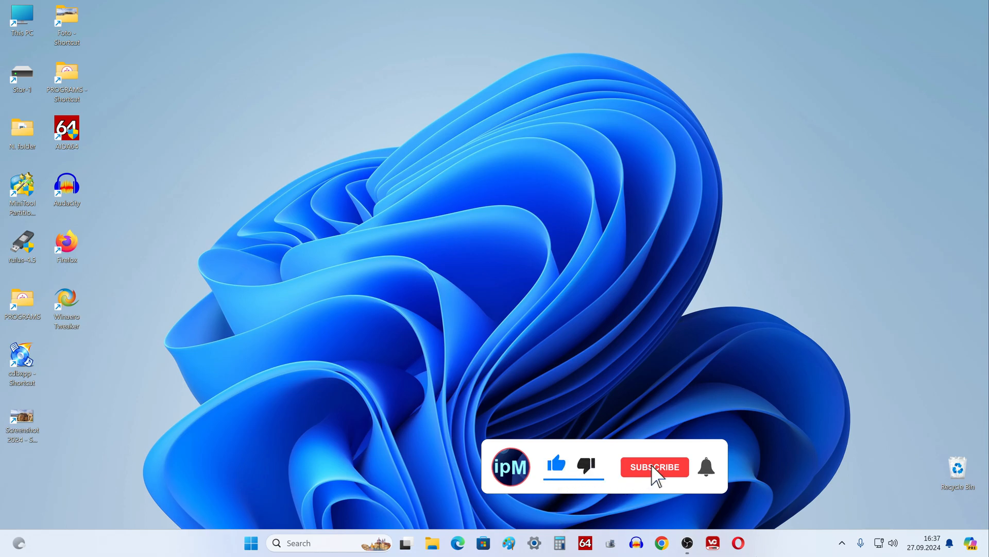
click(655, 467)
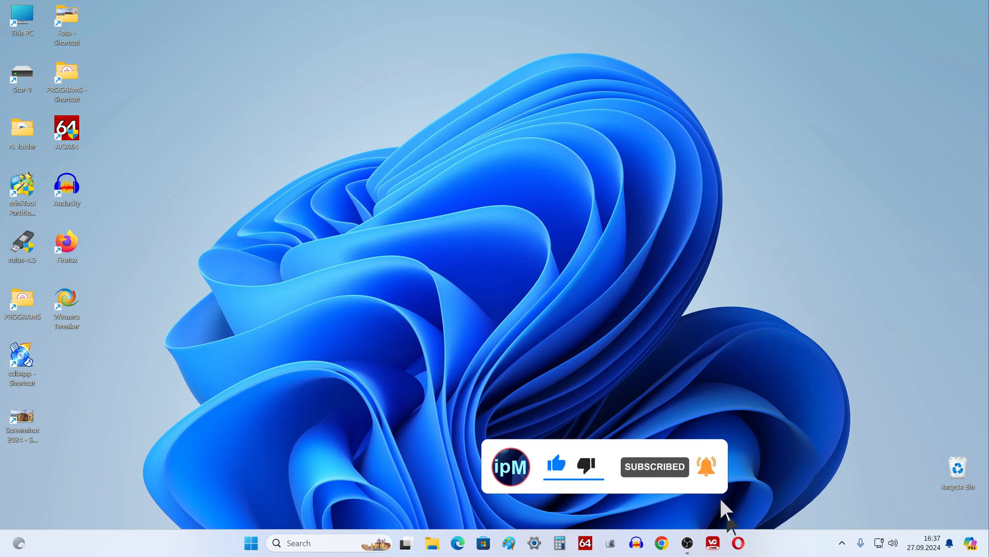